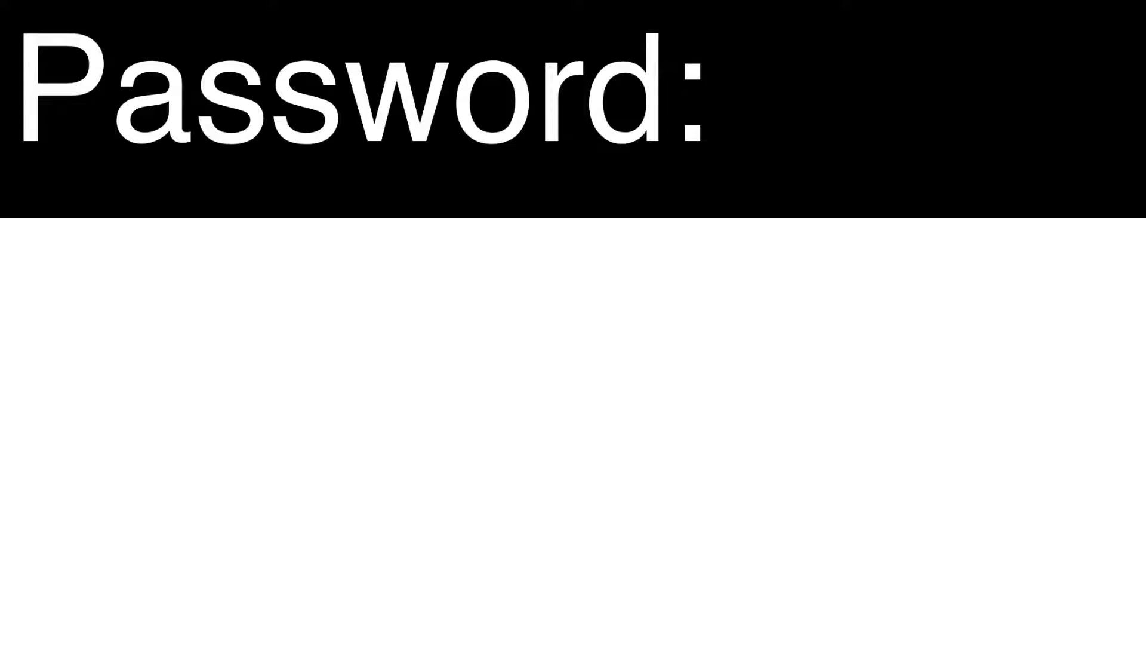
text(Classic Nickelodeon 2009 6787)
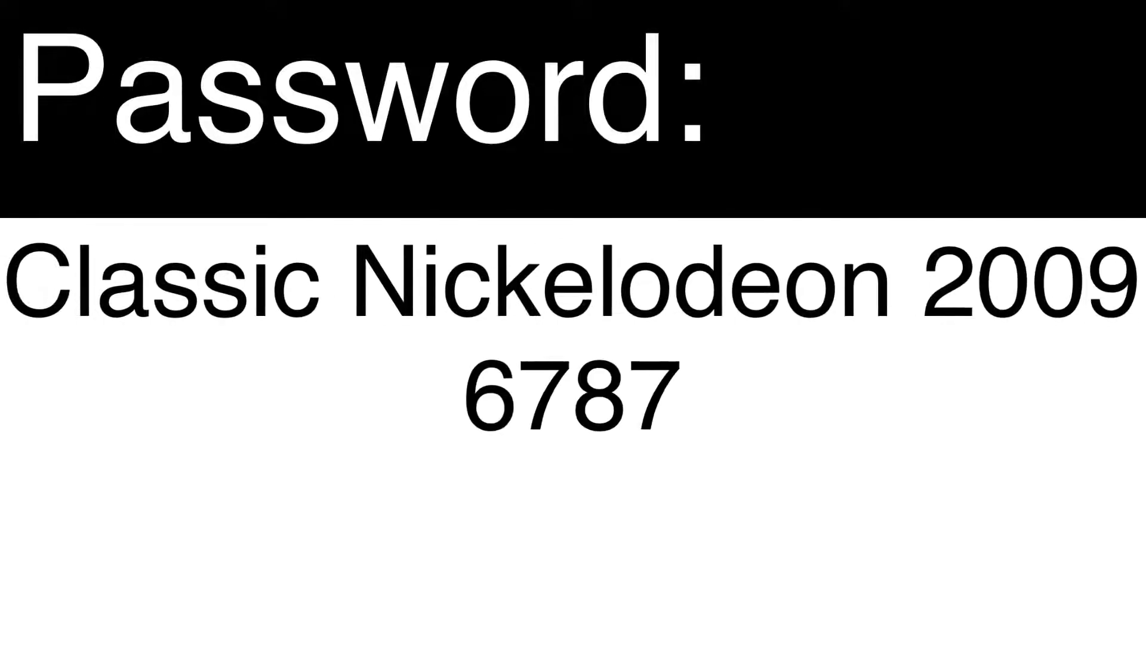